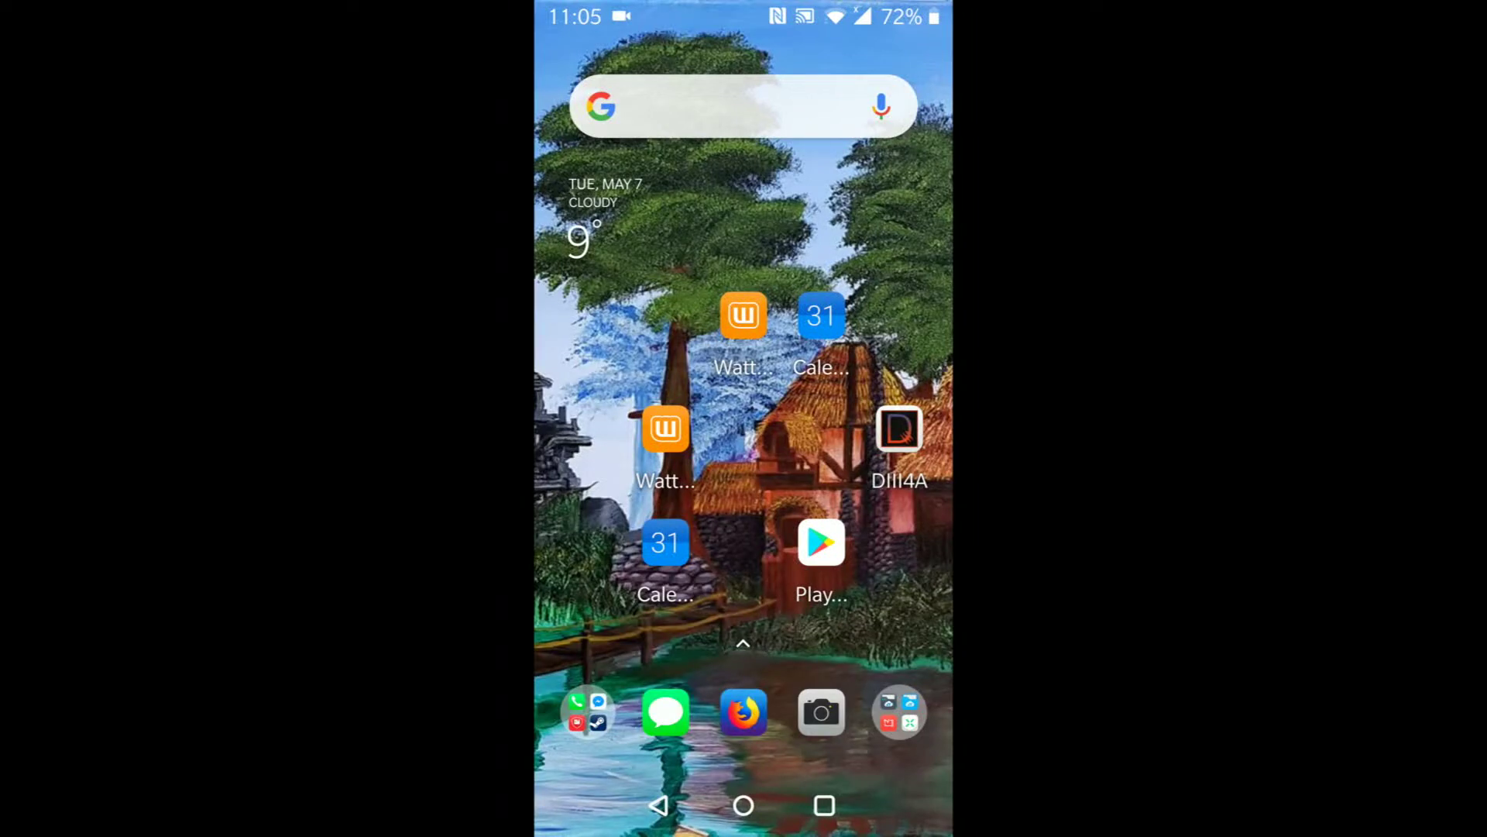
Reach the end of the app drawer and activate the Search apps field
scroll("left", 3)
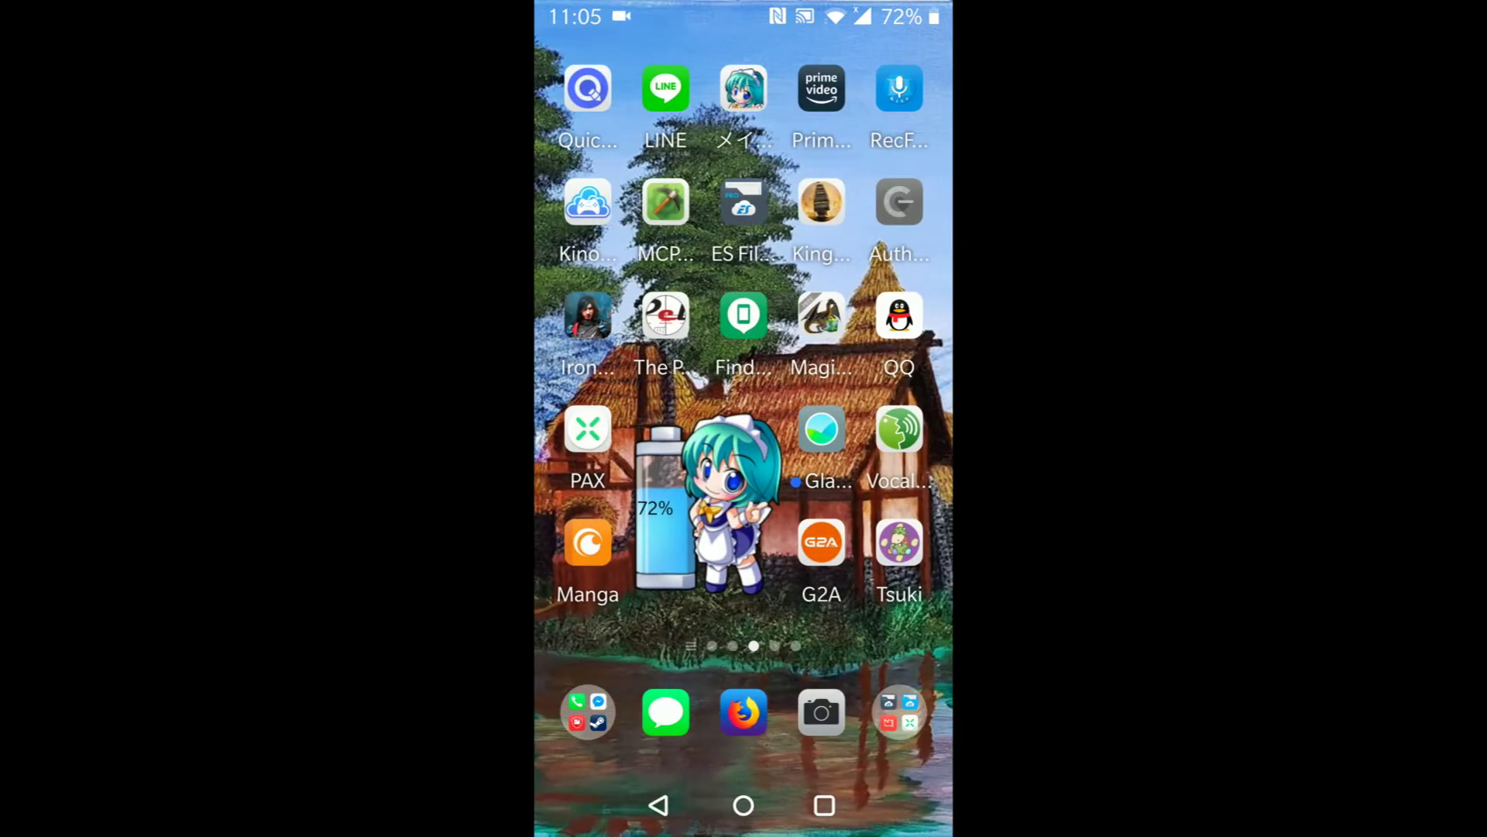
scroll("left", 3)
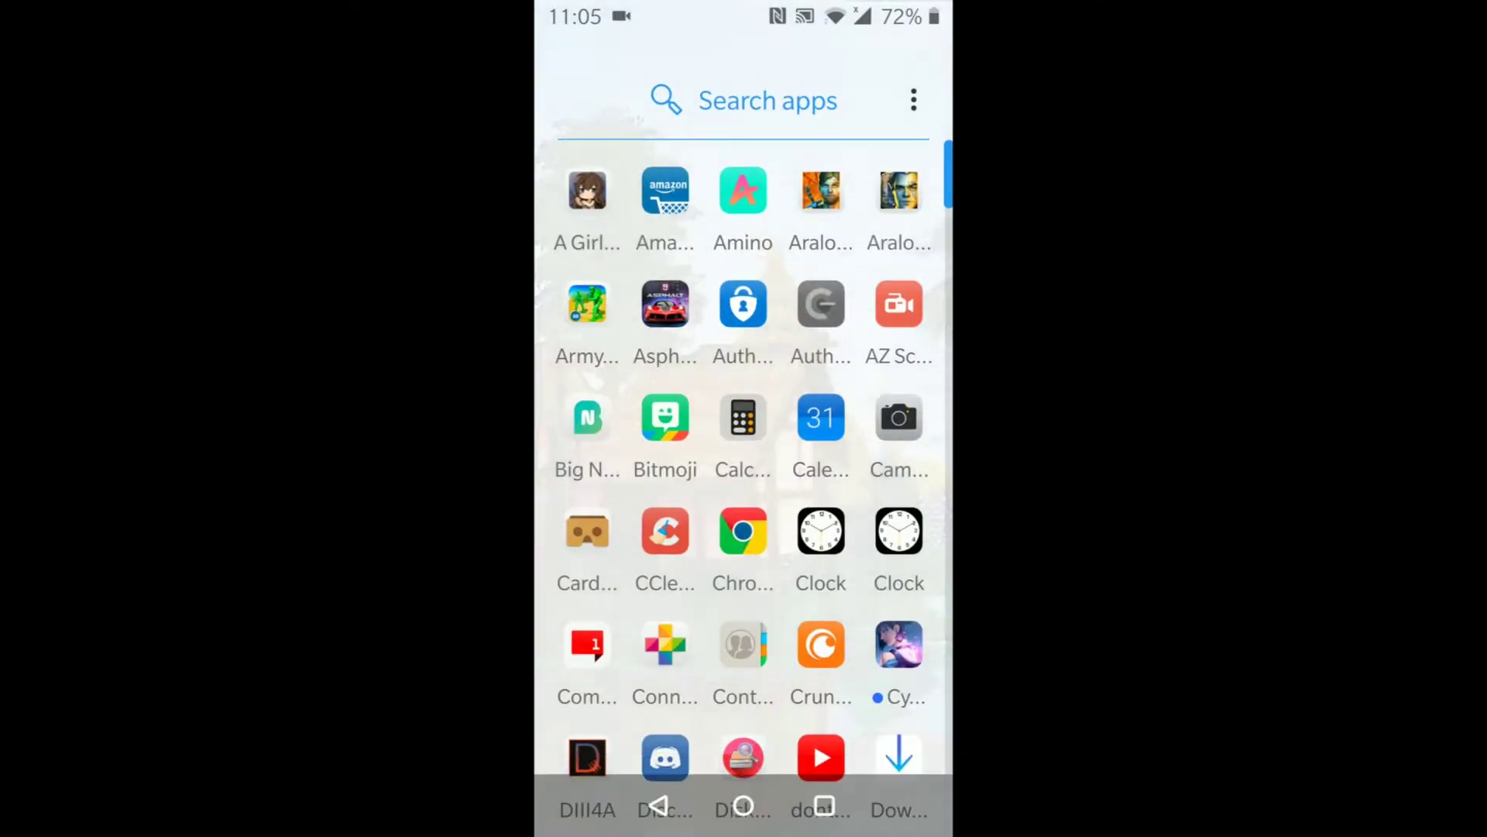
scroll("down", 3)
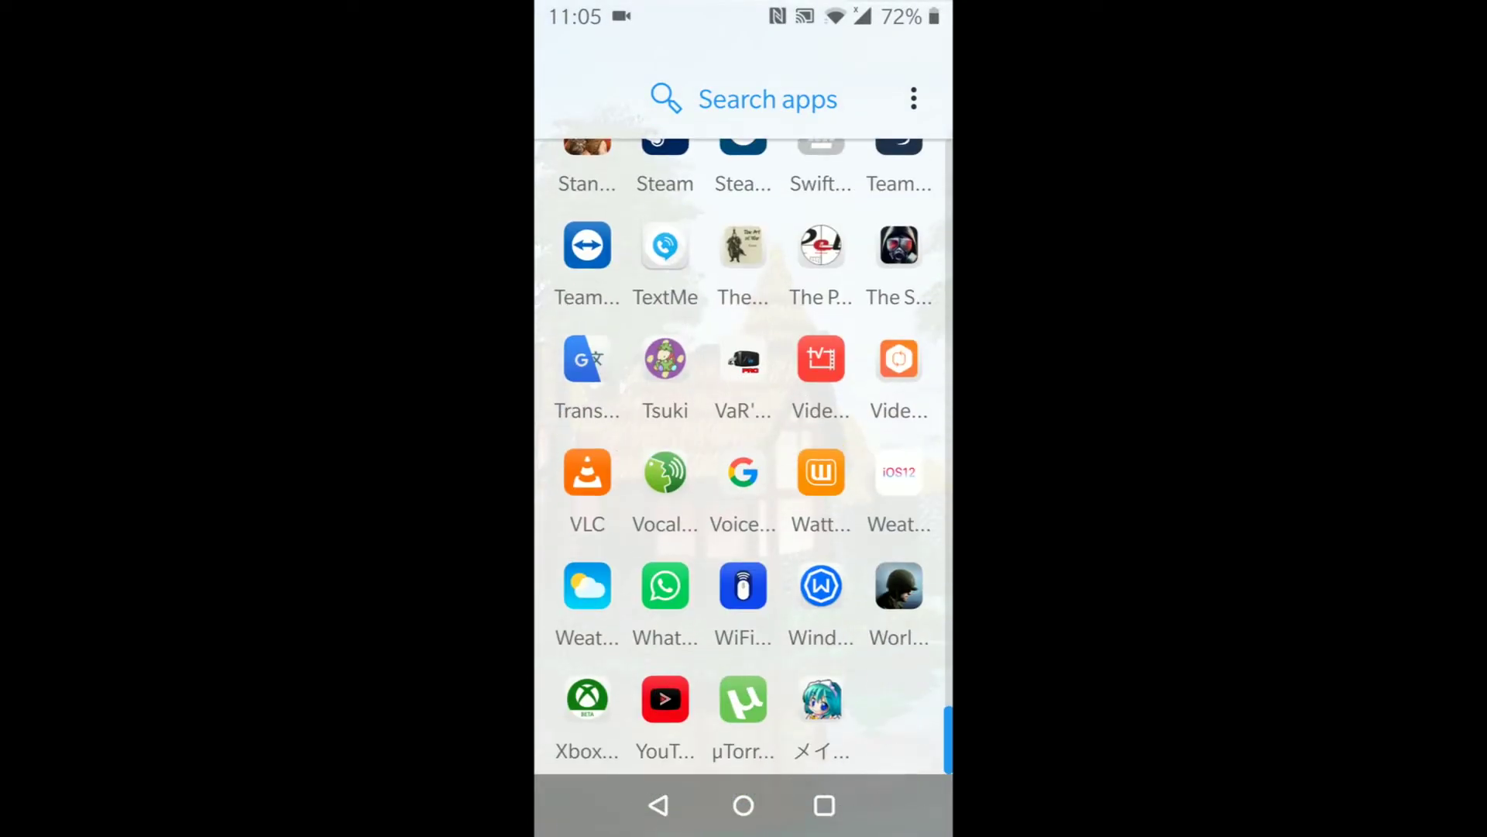
left_click(743, 99)
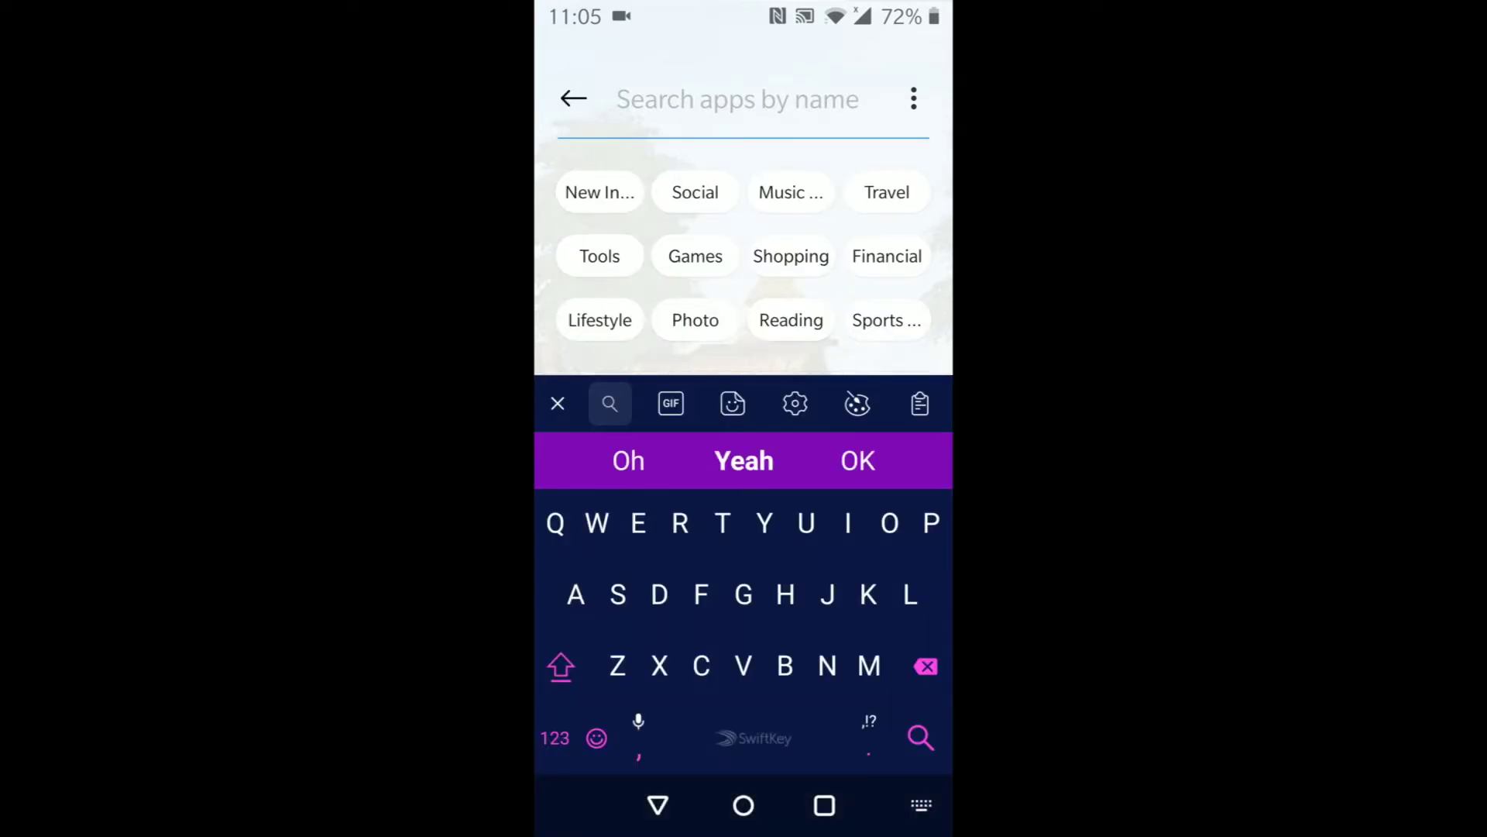
Launch OMW, review the Plugins and Resources lists under Mods, and return to the main settings
left_click(889, 522)
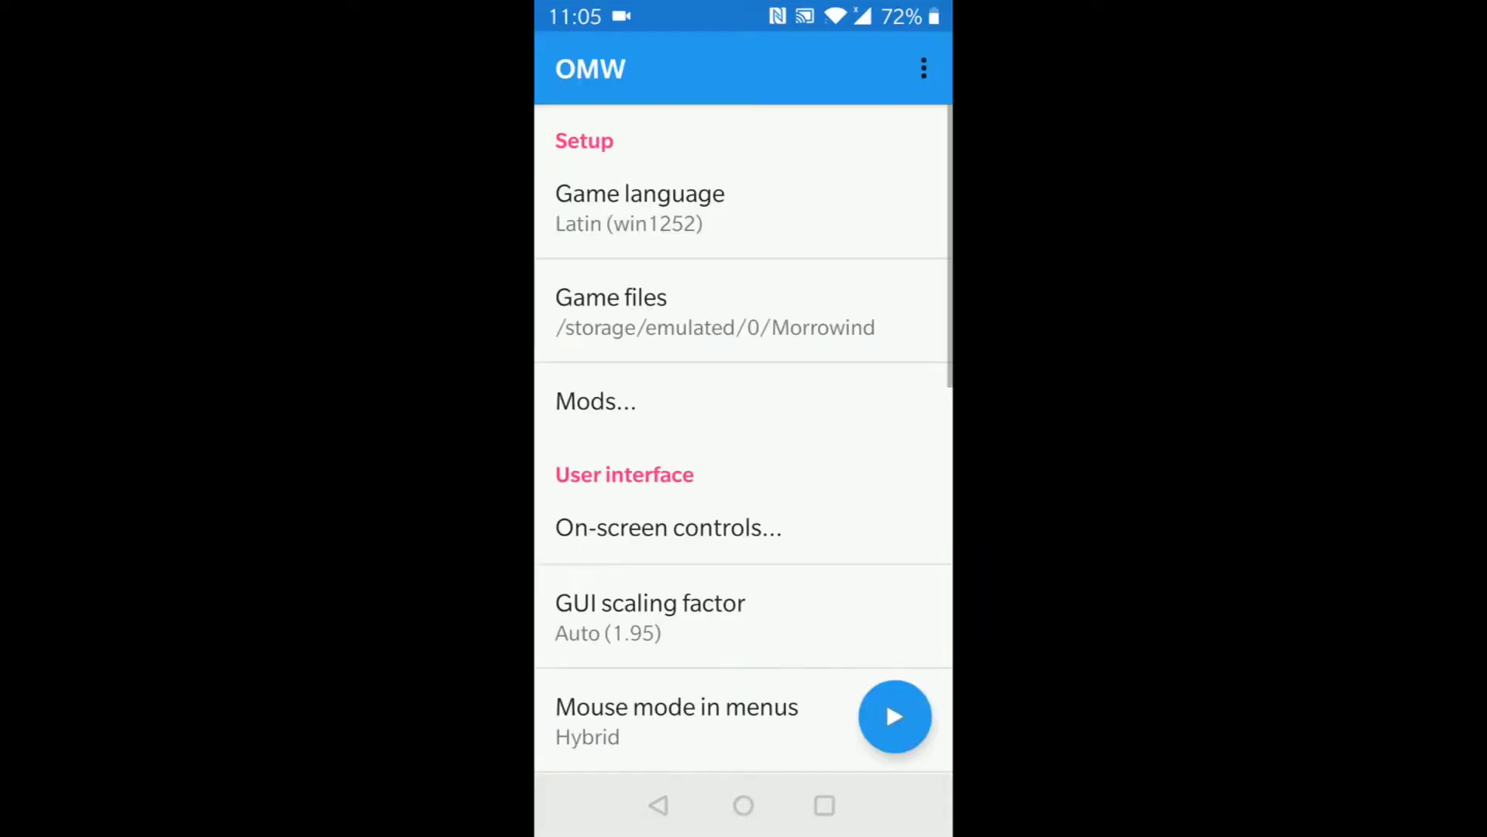
left_click(595, 400)
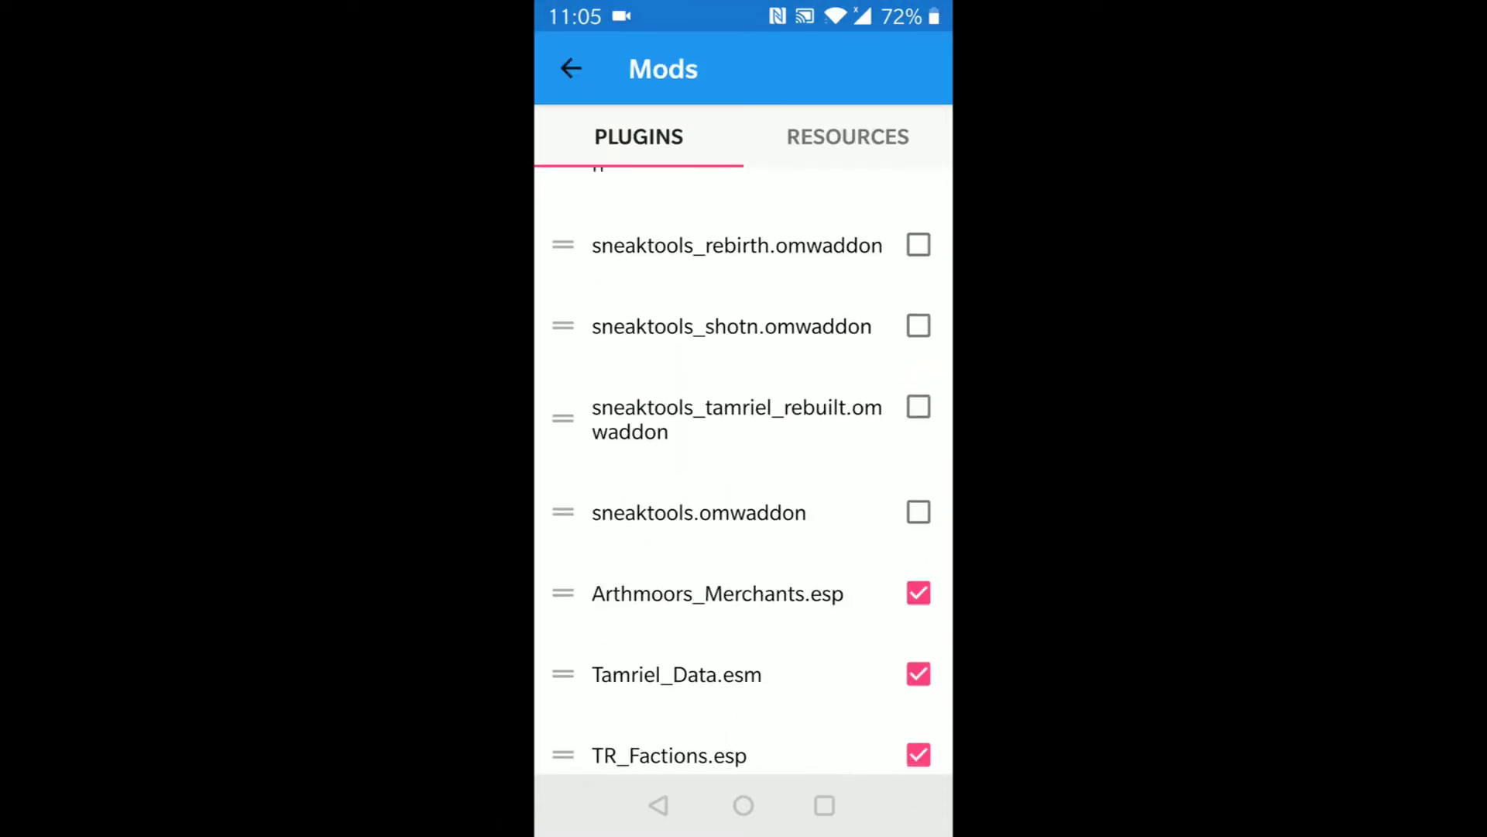
left_click(848, 137)
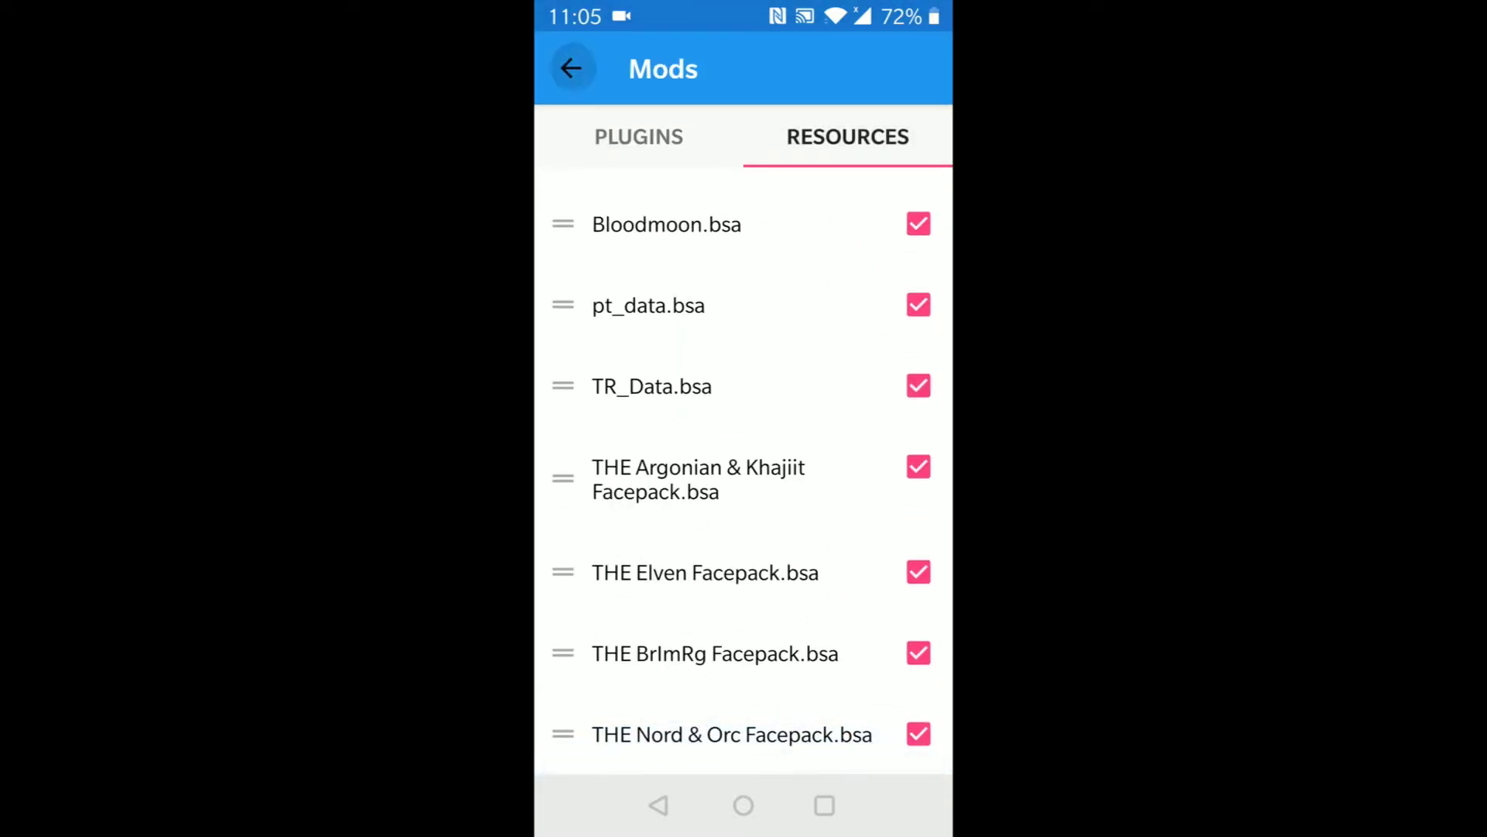
left_click(572, 68)
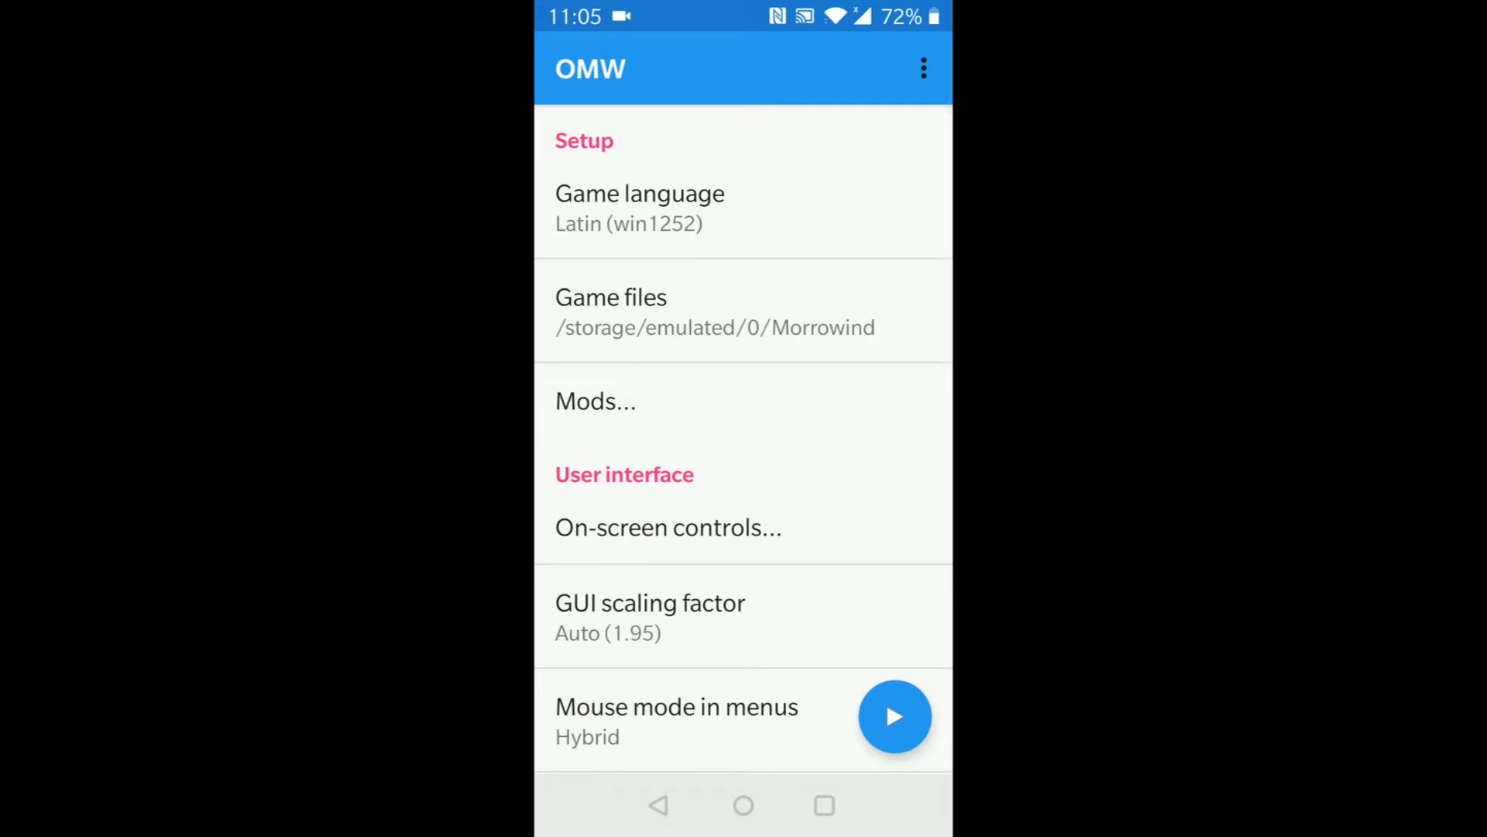
scroll("down", 3)
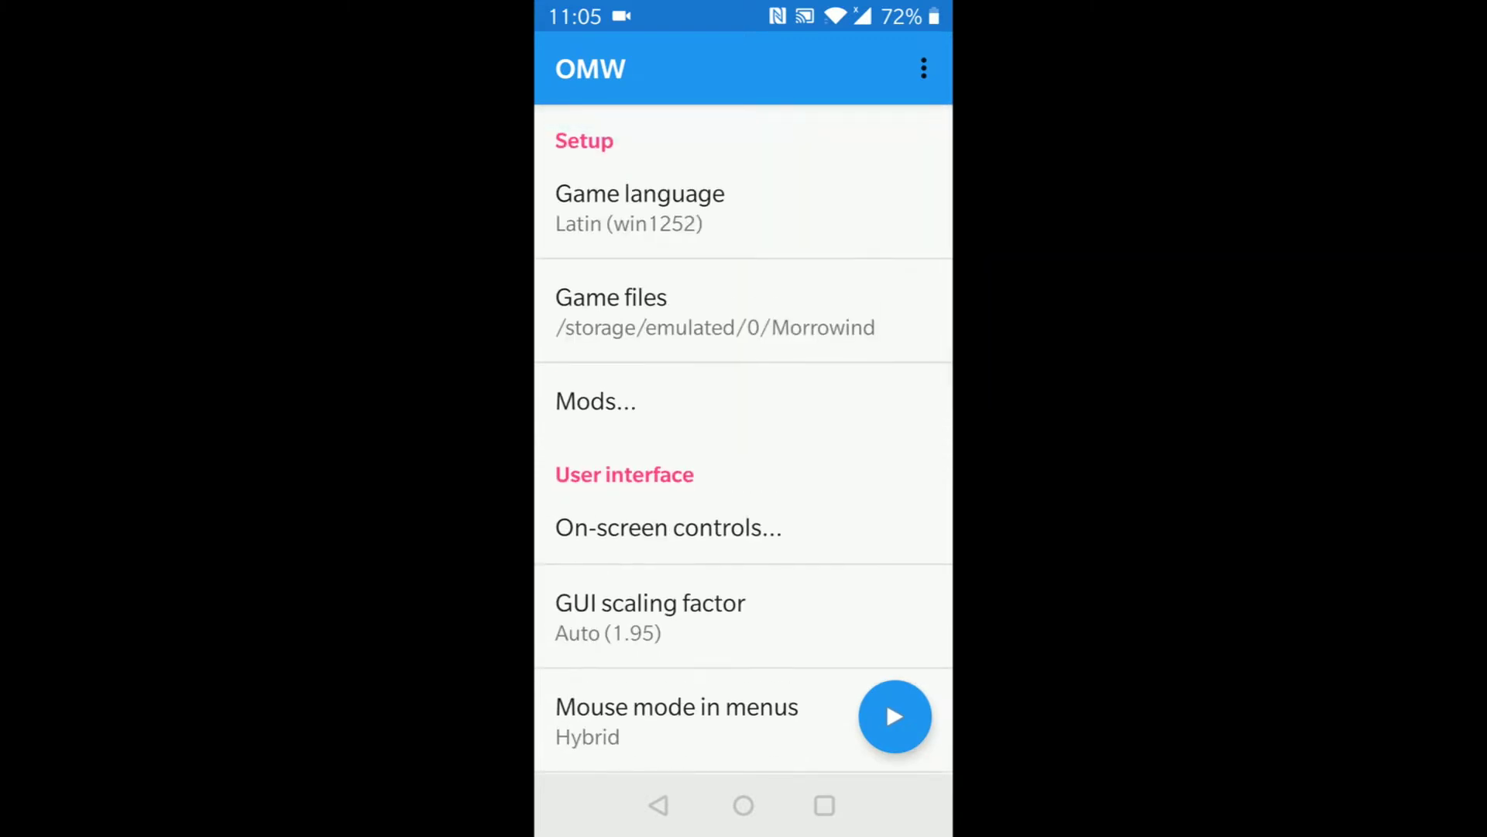
Rerun the Play Store search for 'omw' from history, listing OMW by Jady corp
scroll("down", 3)
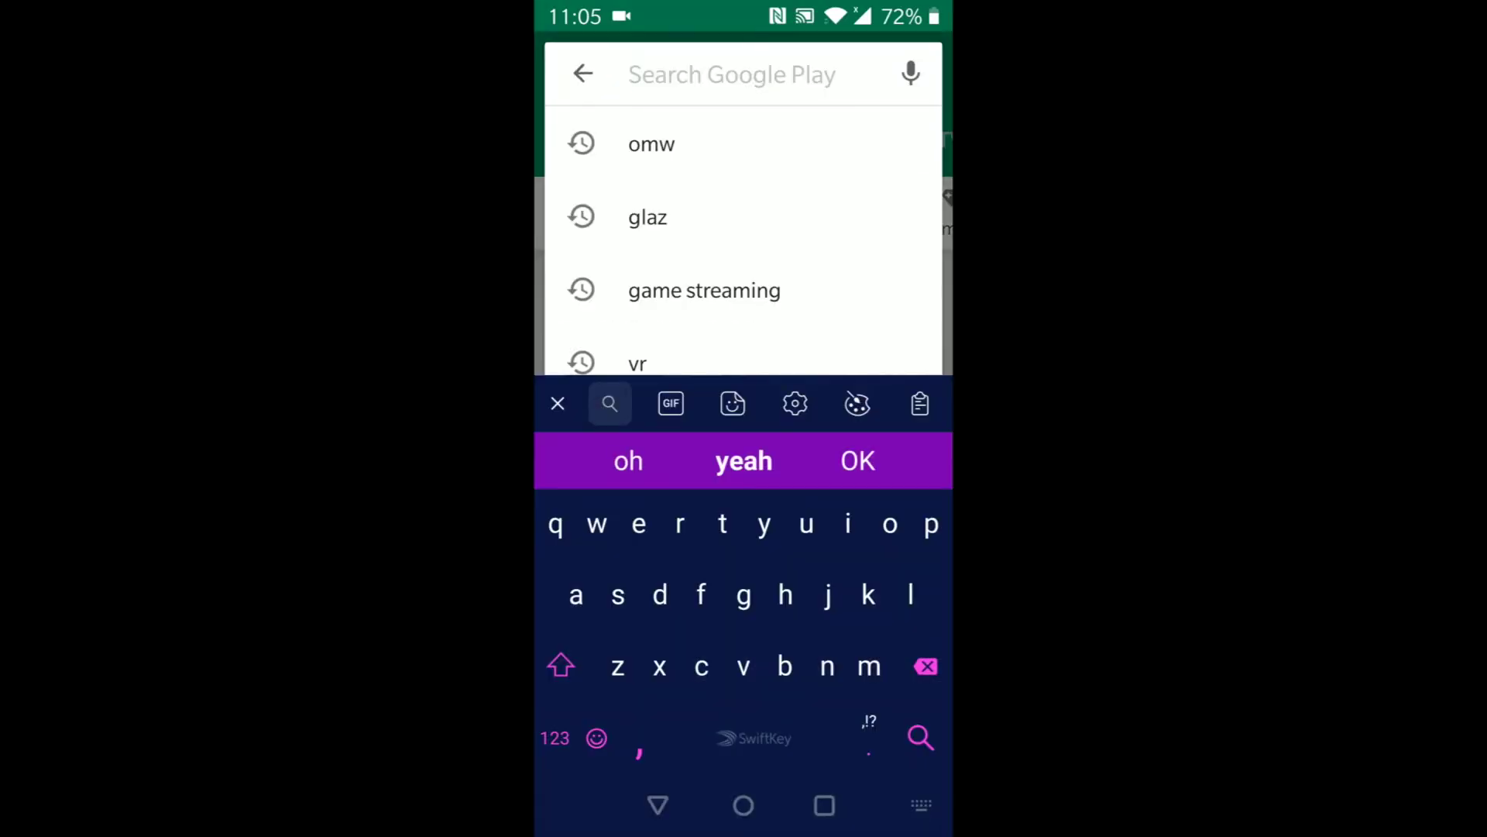
left_click(650, 143)
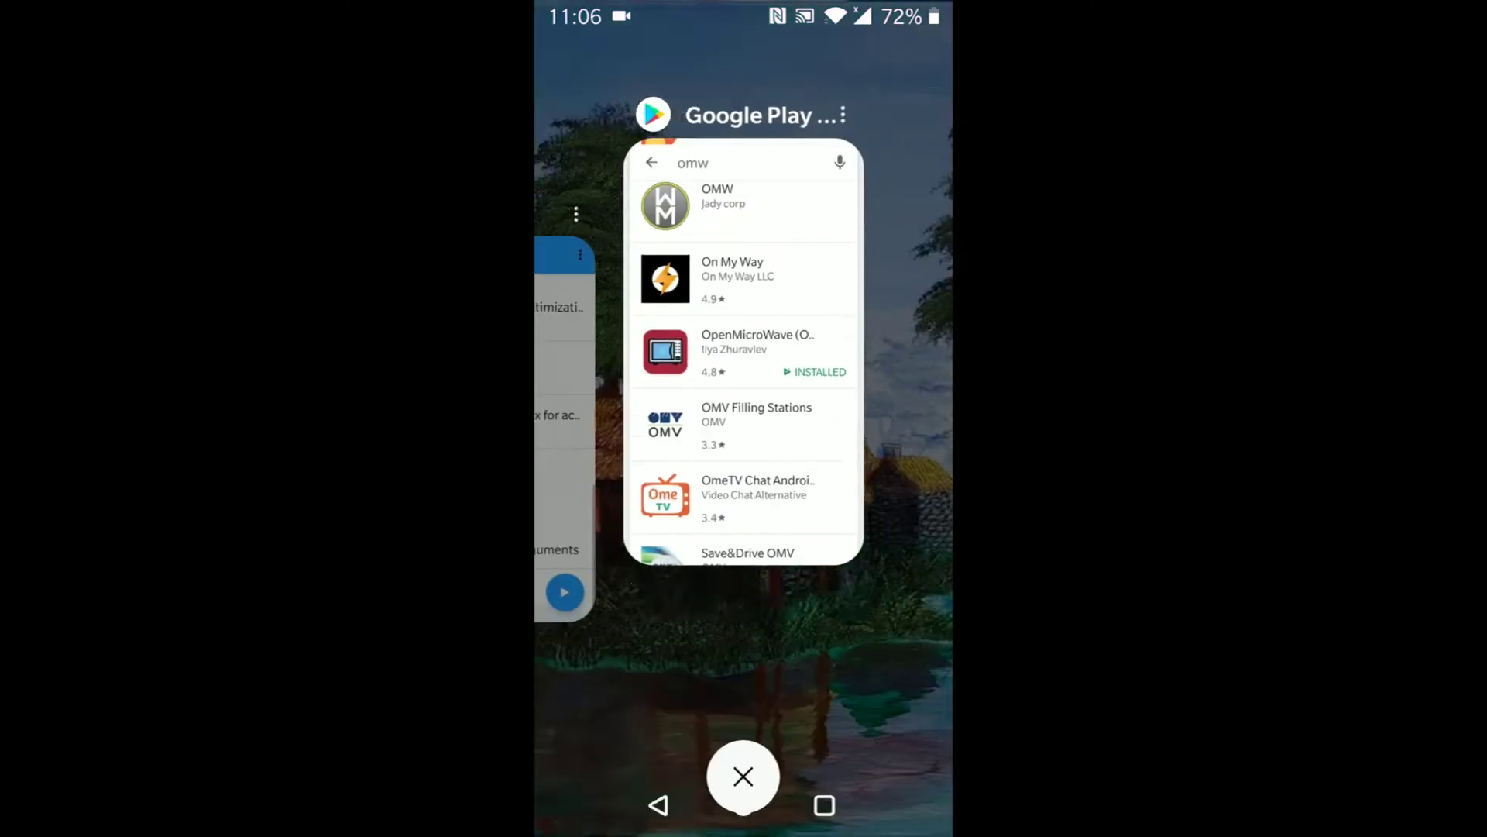
left_click(742, 776)
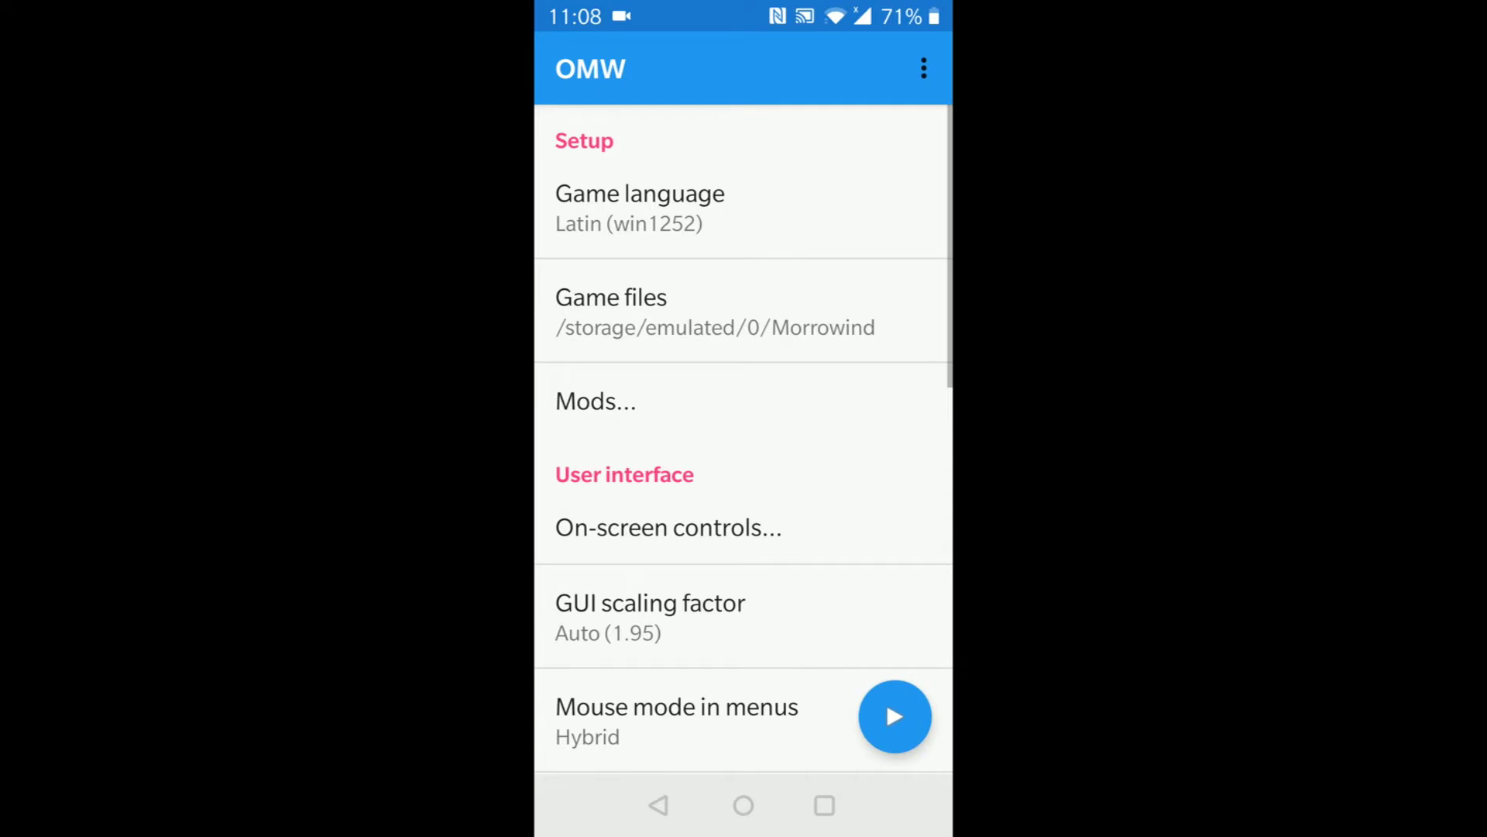
Choose the Morrowind folder in internal storage as the game files location
left_click(610, 312)
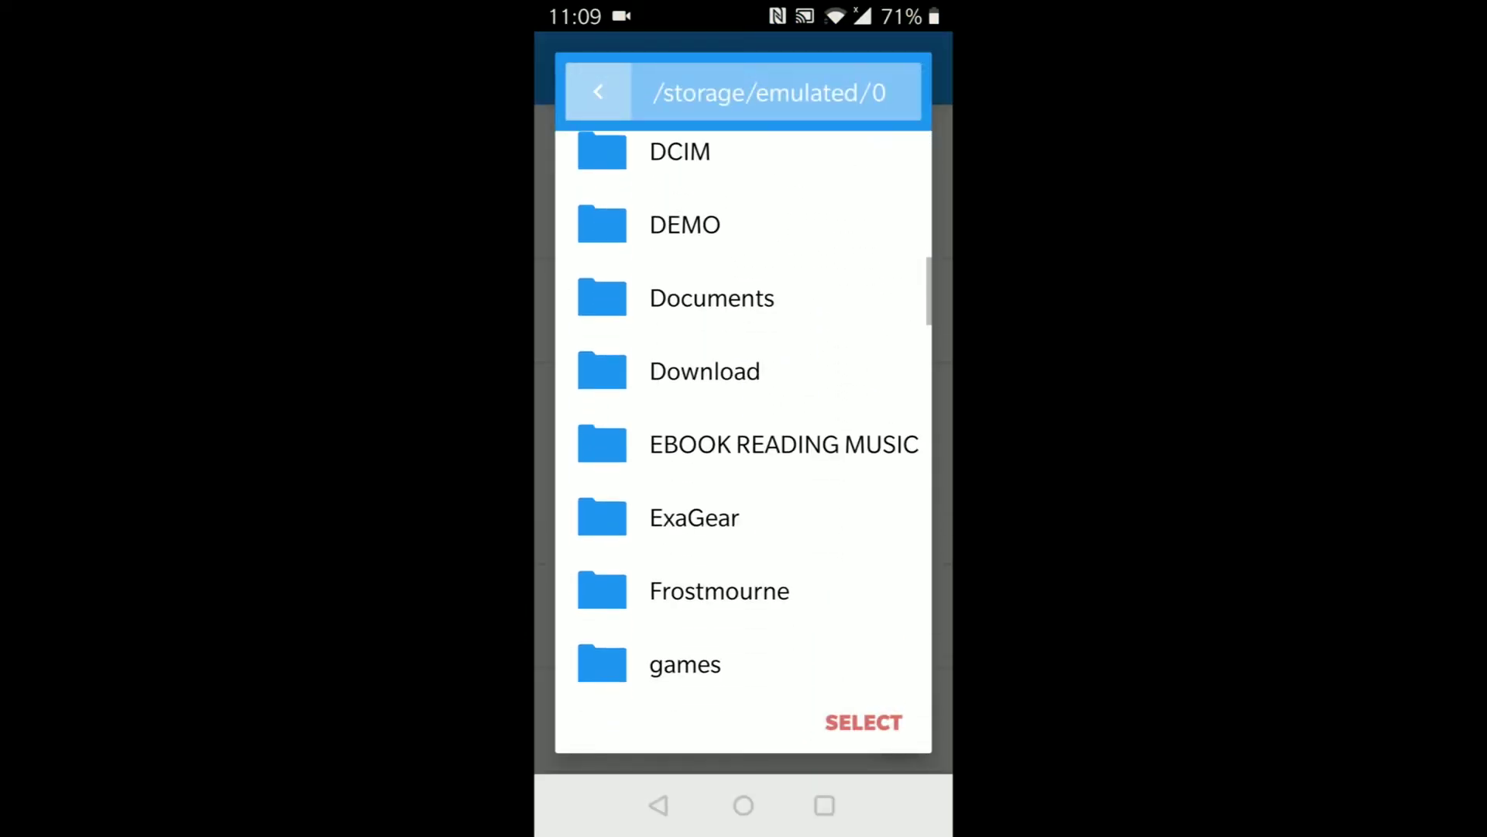
scroll("down", 3)
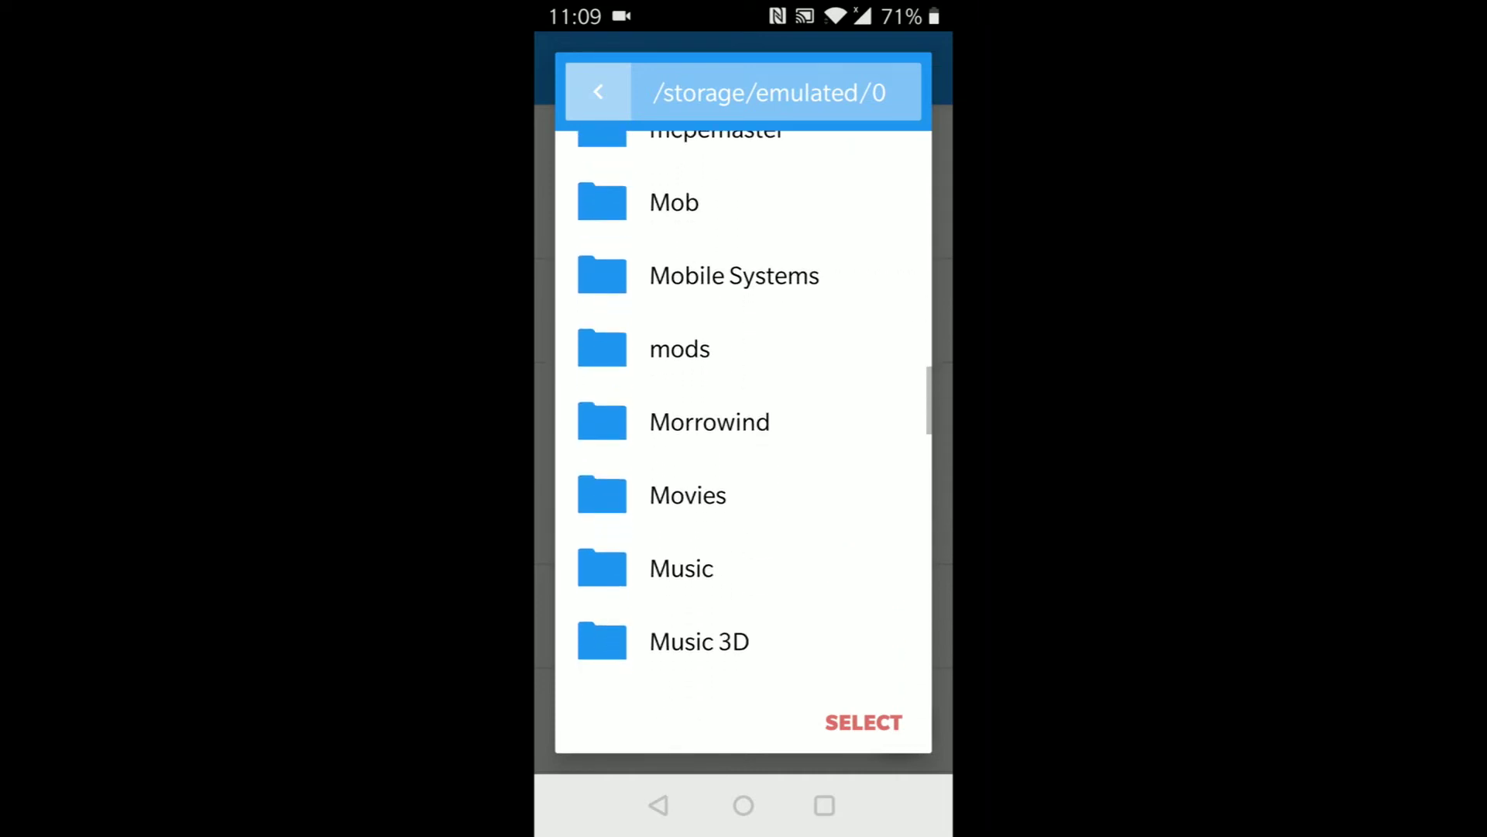
left_click(710, 421)
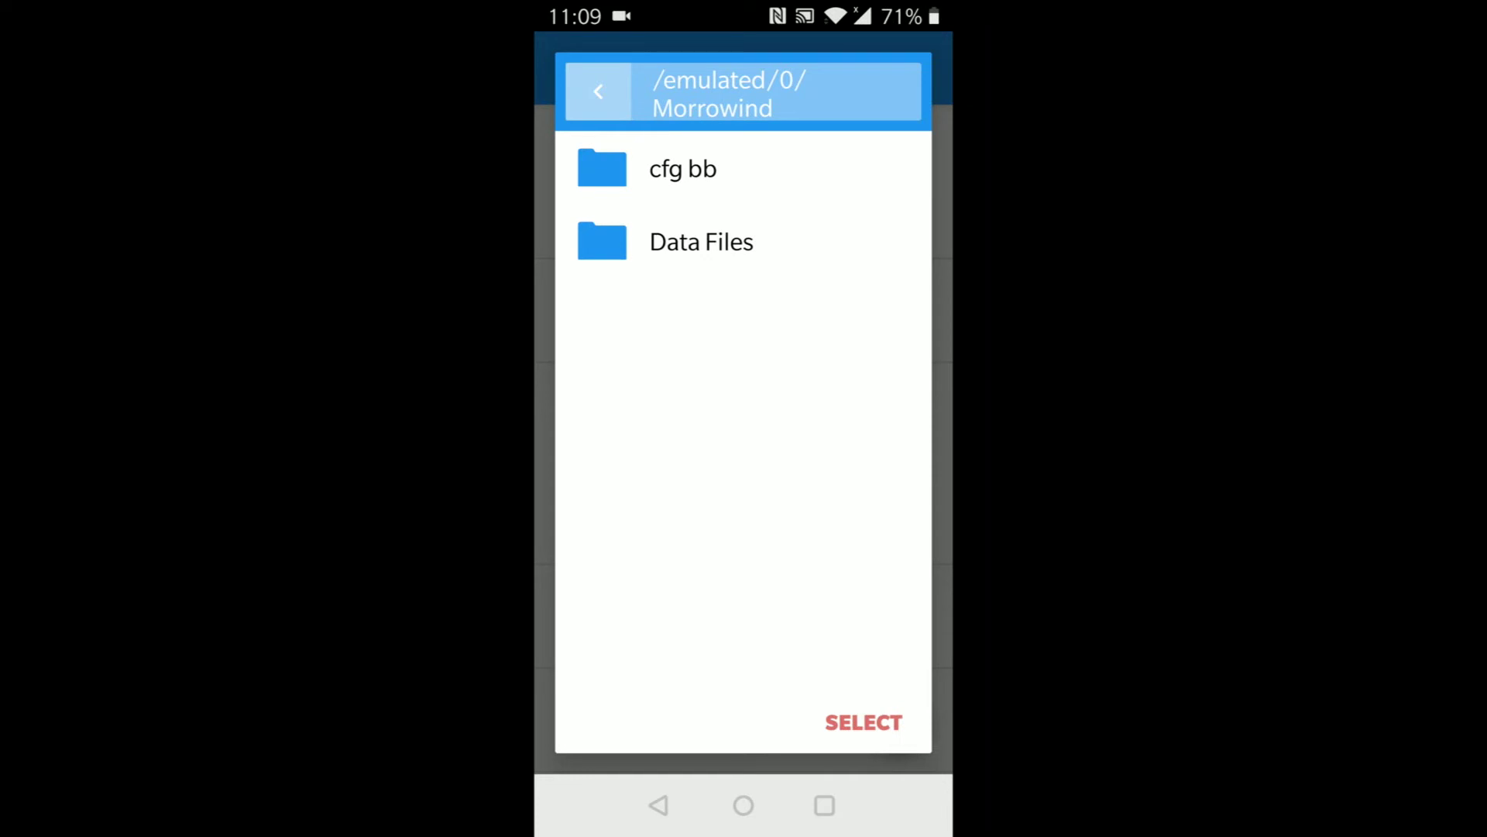
left_click(862, 722)
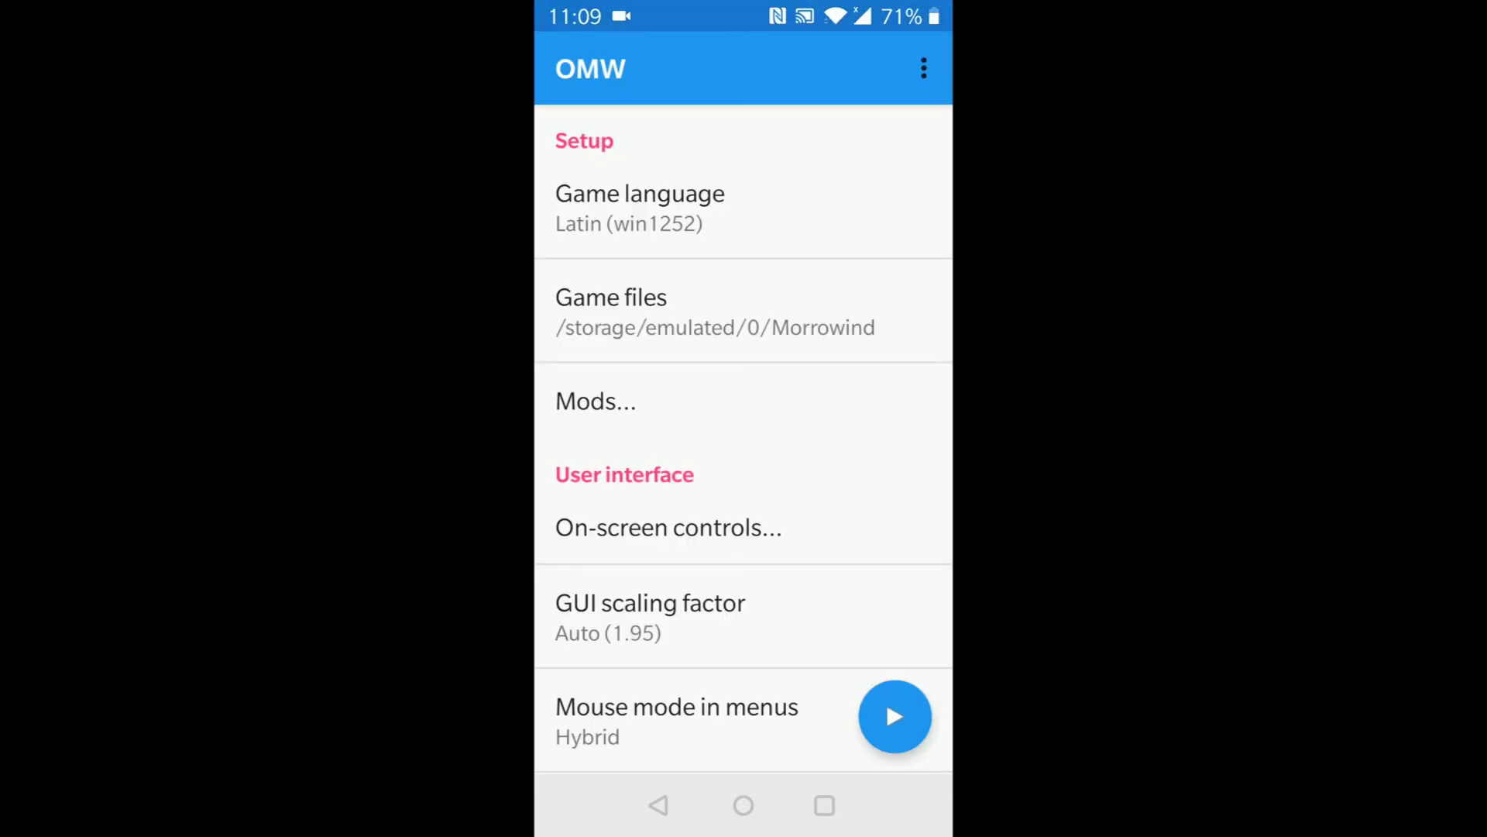
Review the Mods plugins list and resource archives, ending on Plugins with Morrowind.esm on top
left_click(595, 399)
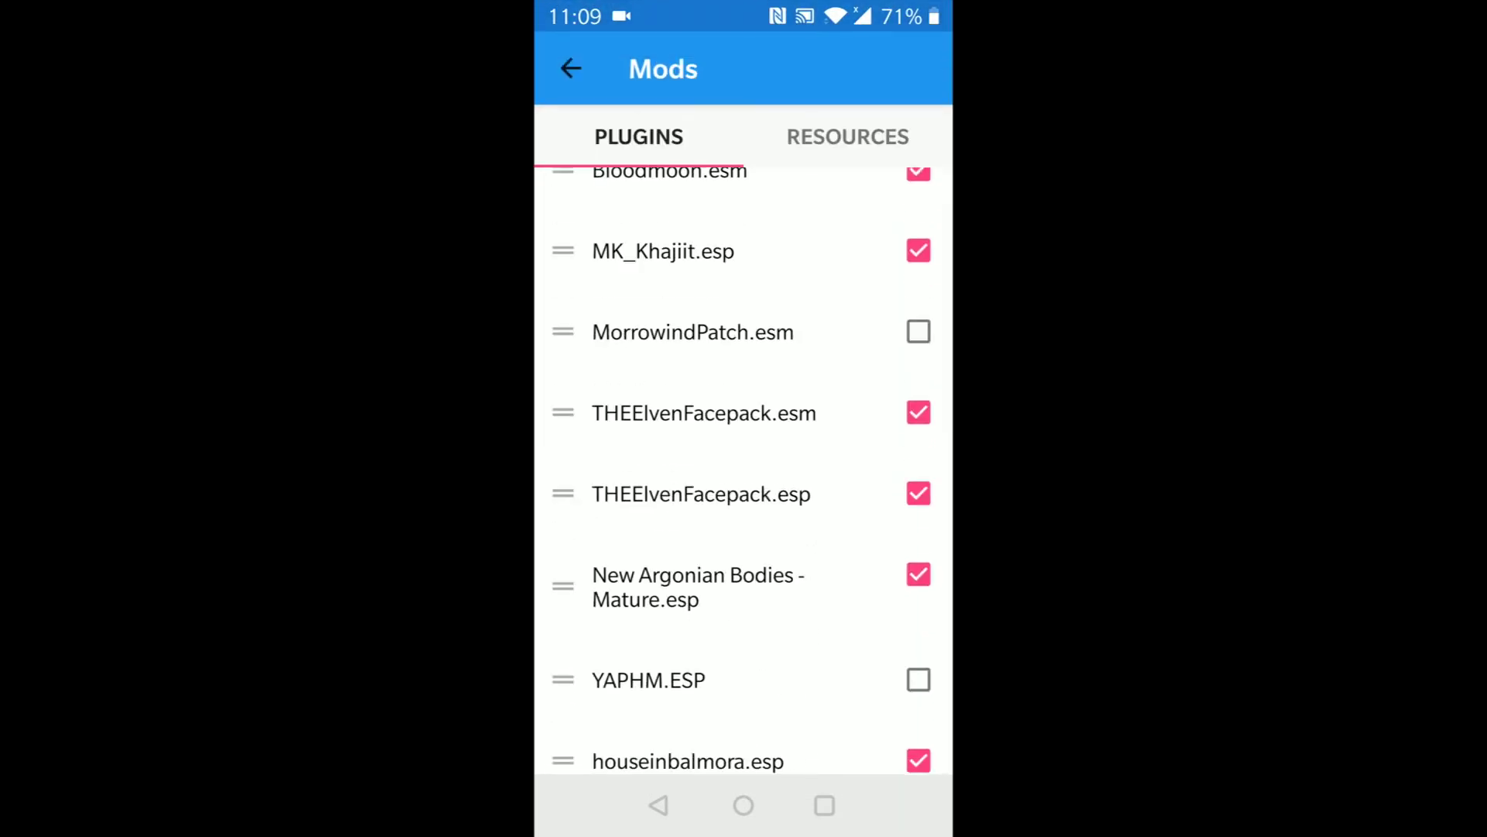
scroll("down", 3)
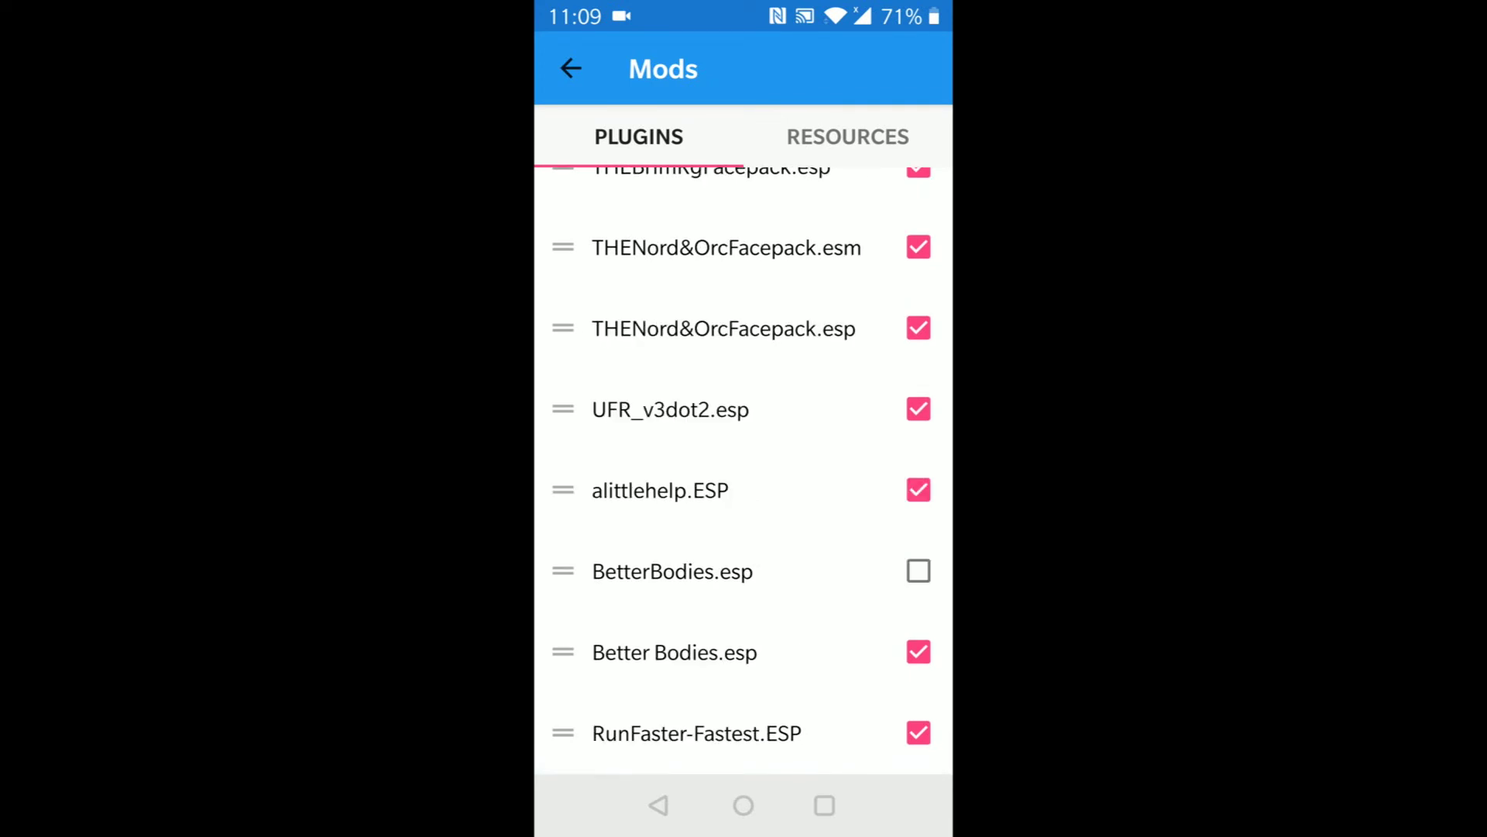
left_click(847, 137)
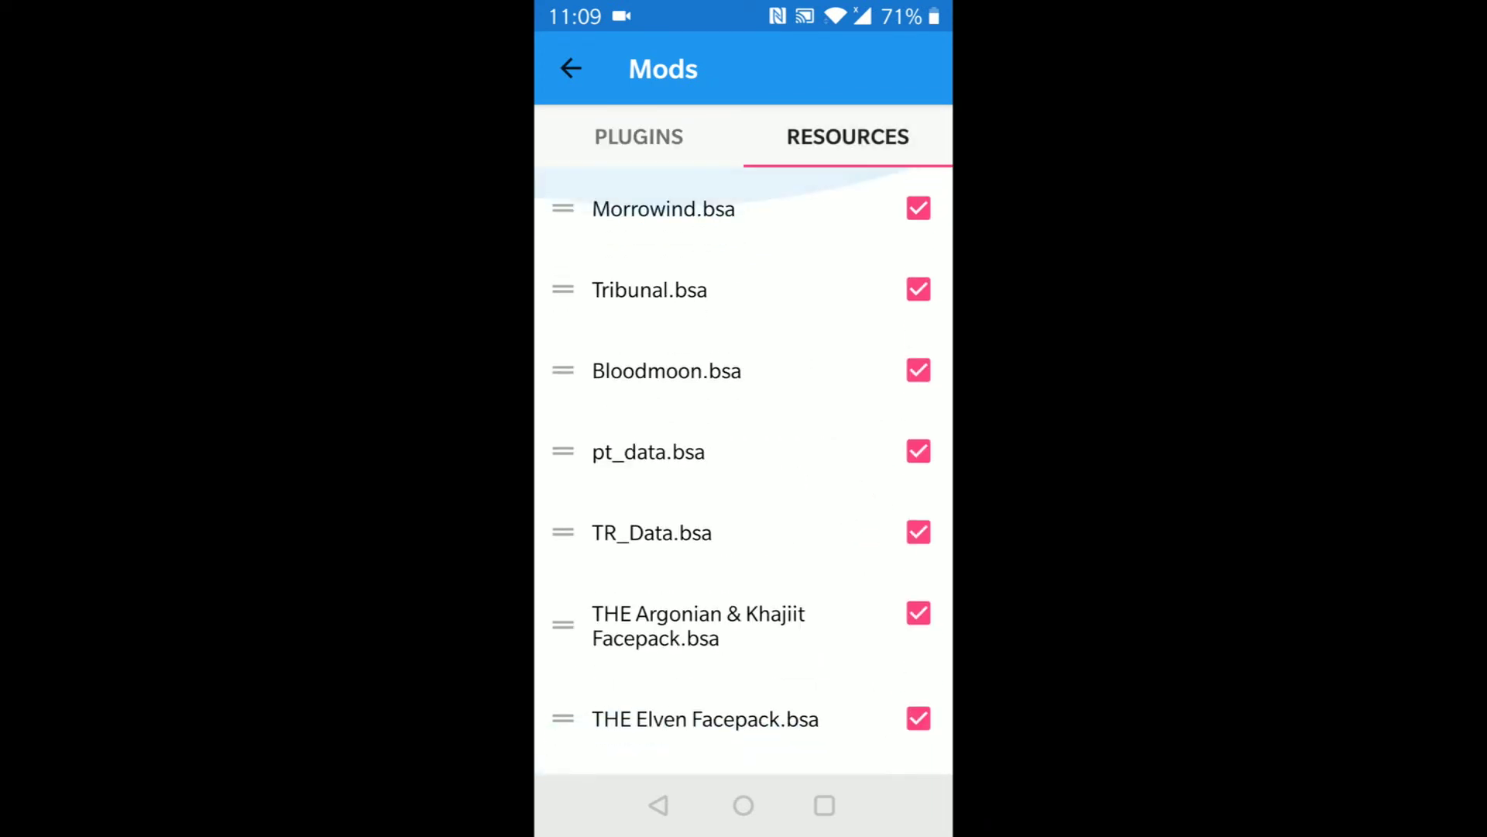
left_click(638, 137)
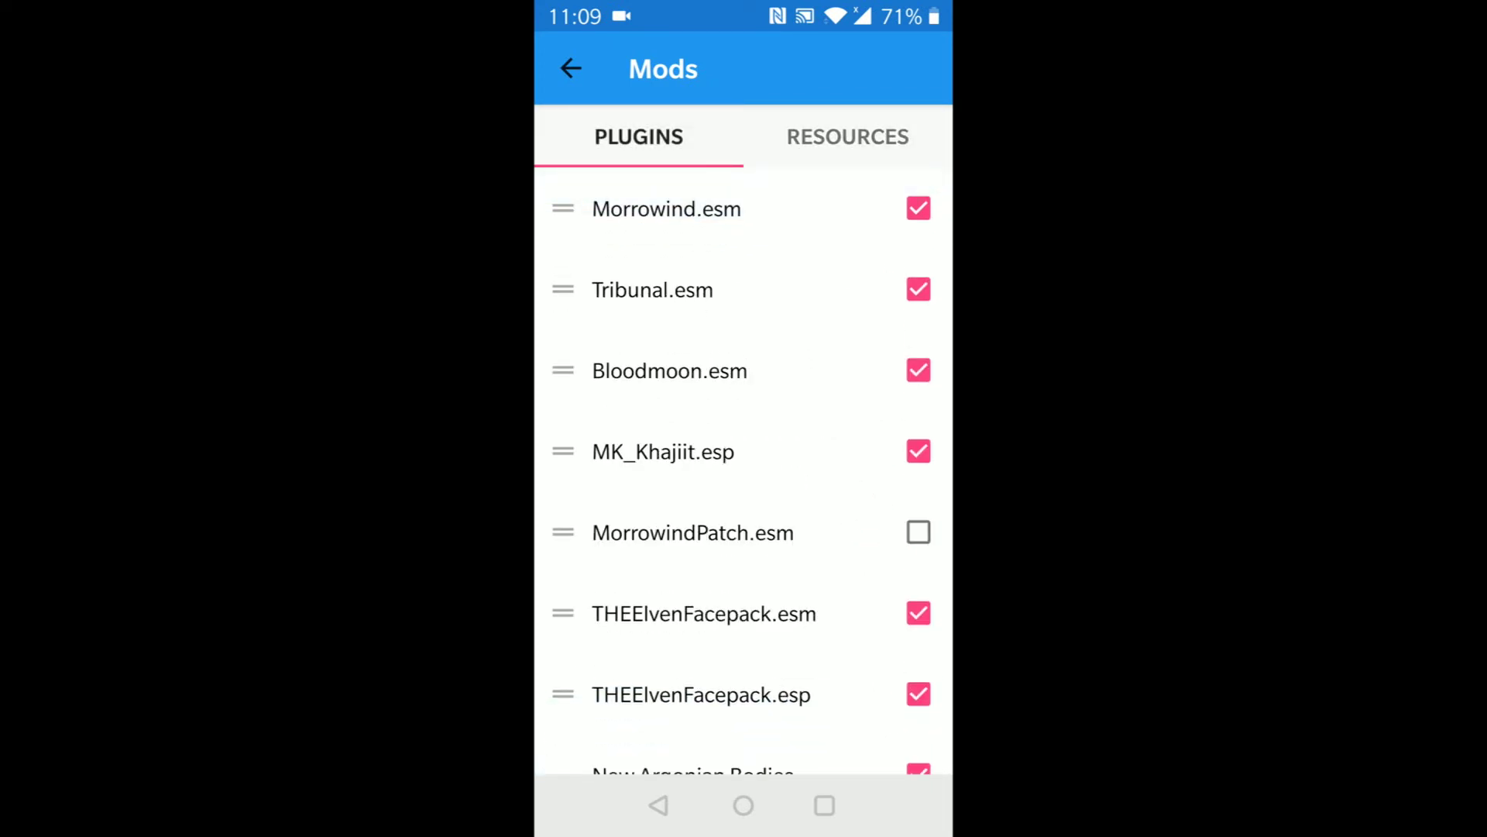